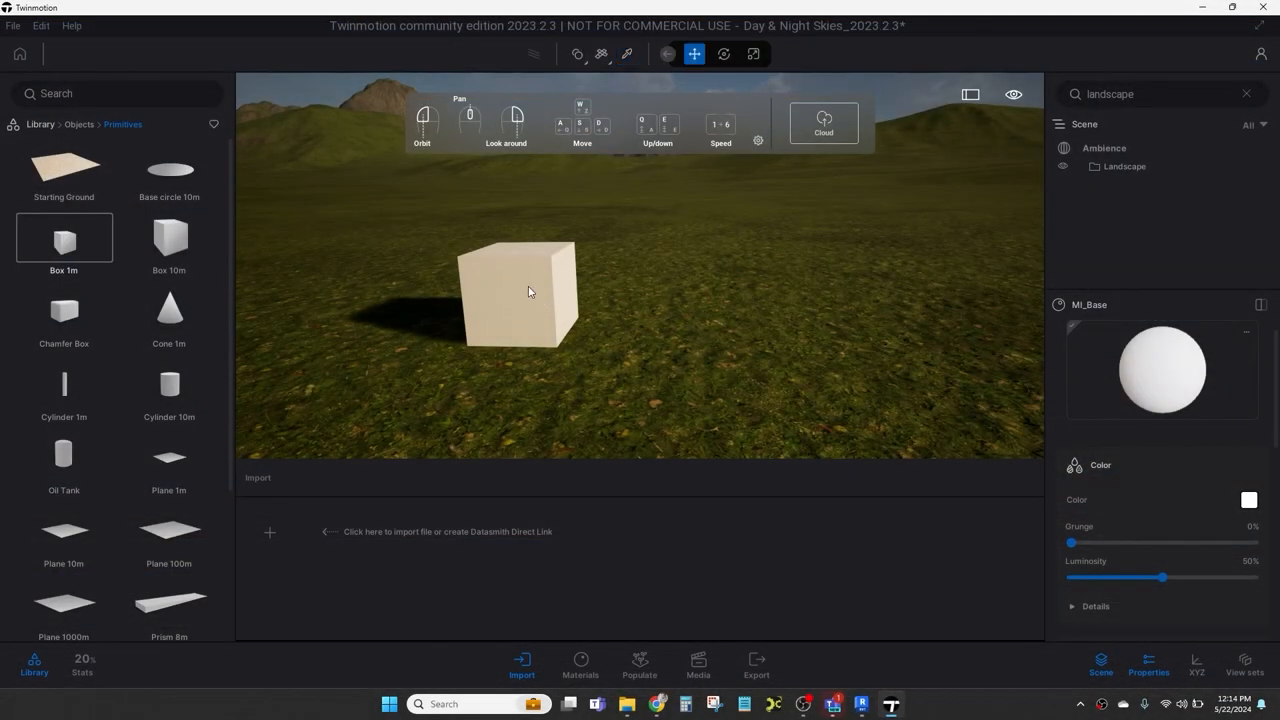
Apply the Walnut Veneer material from the Materials library to the Box 1m object
left_click(516, 296)
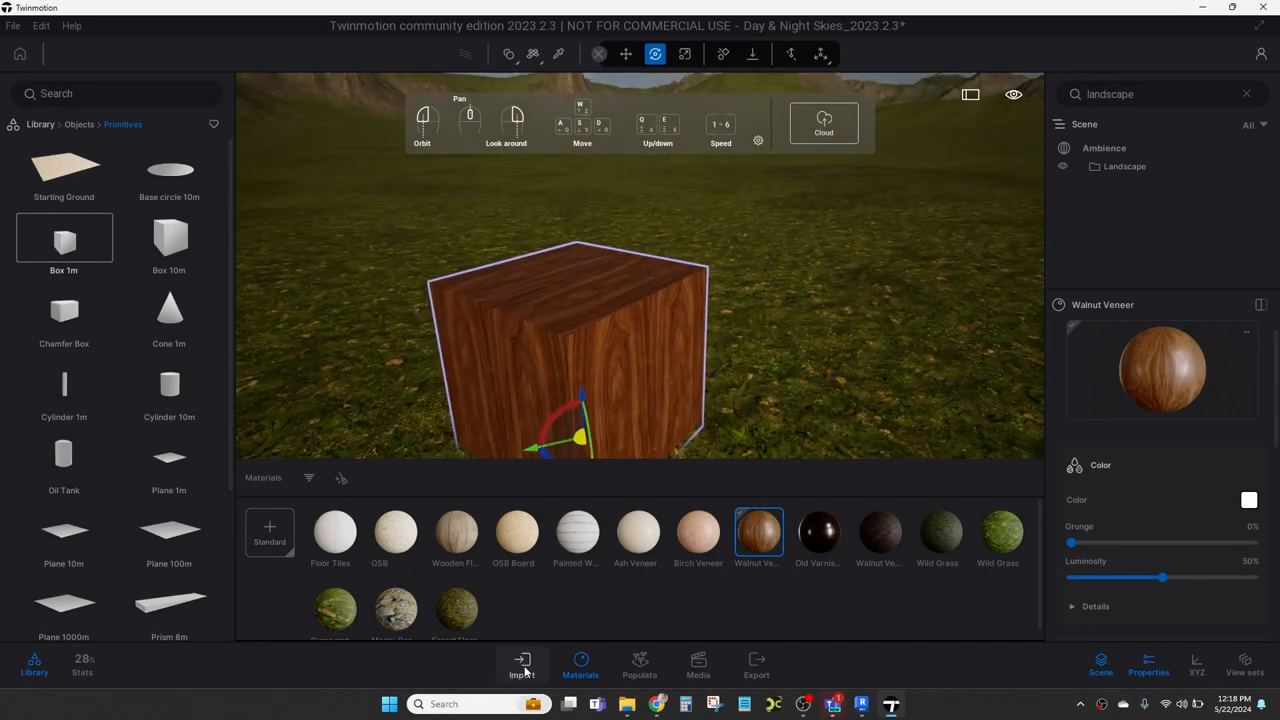
Bring up the Geometry import dialog from the Import panel
left_click(520, 664)
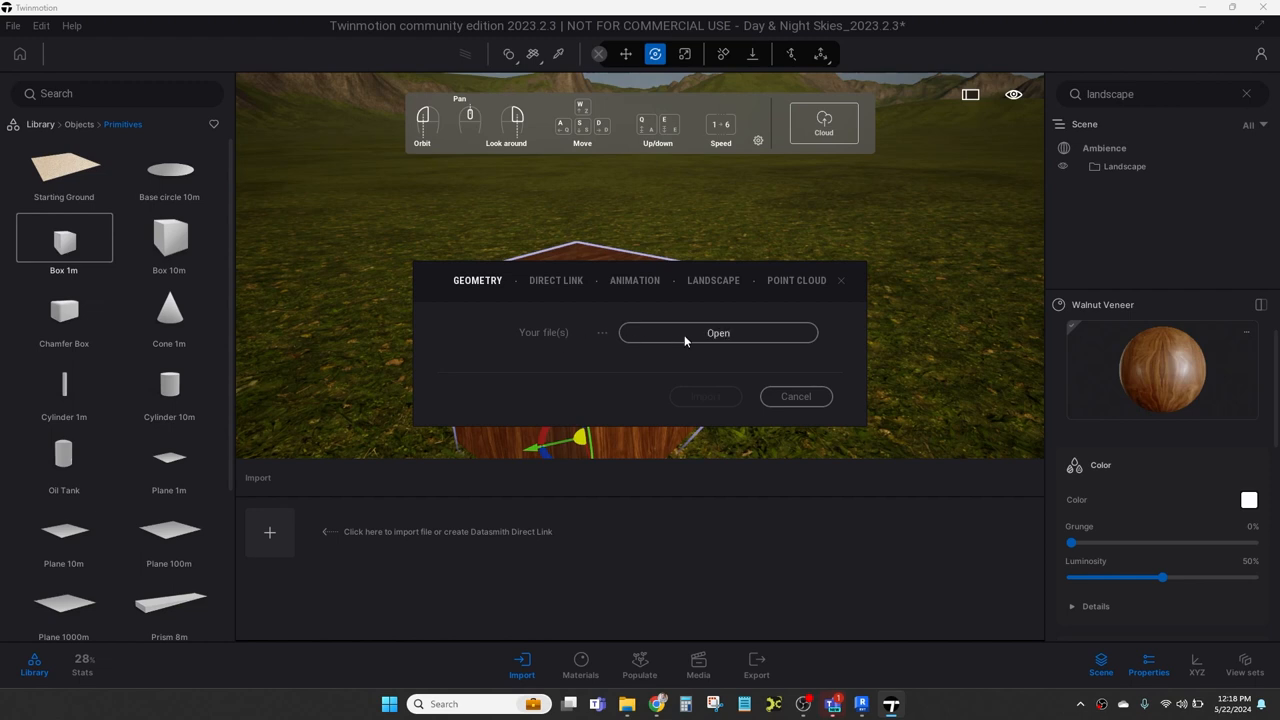
Import the Revit treehouse export with Light settings set to Twinmotion default values
left_click(718, 332)
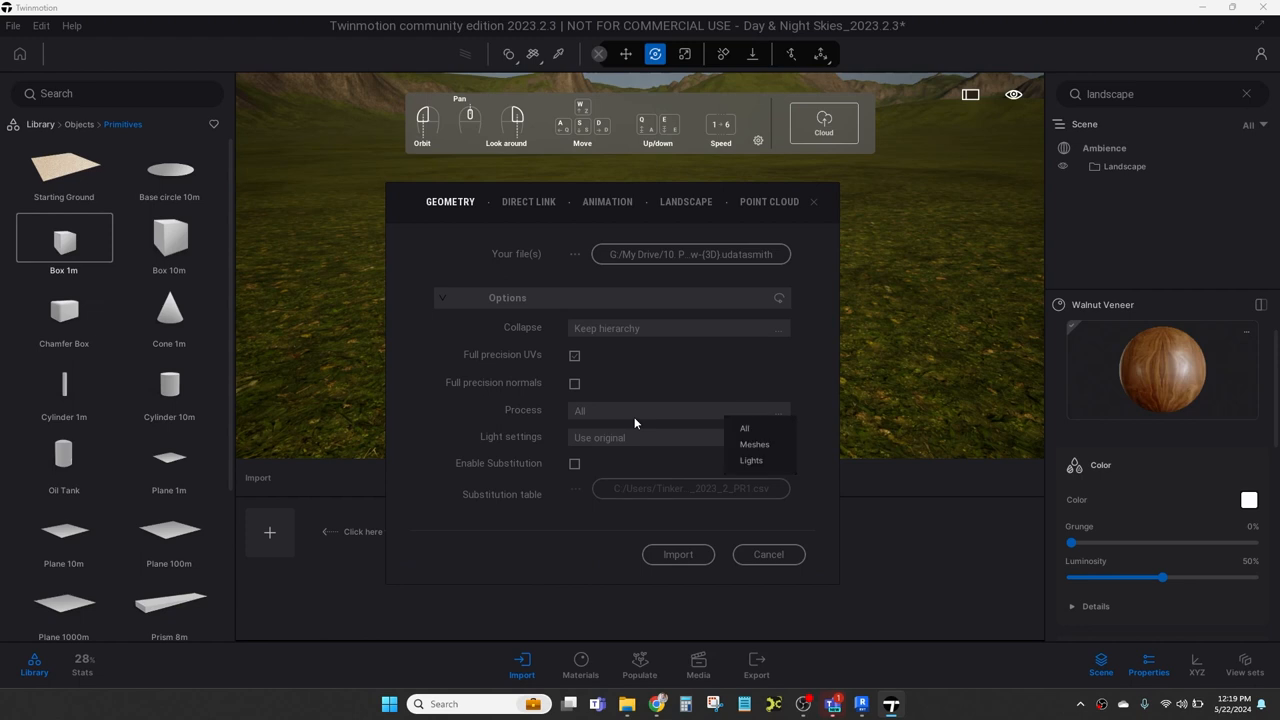
mouse_move(660, 446)
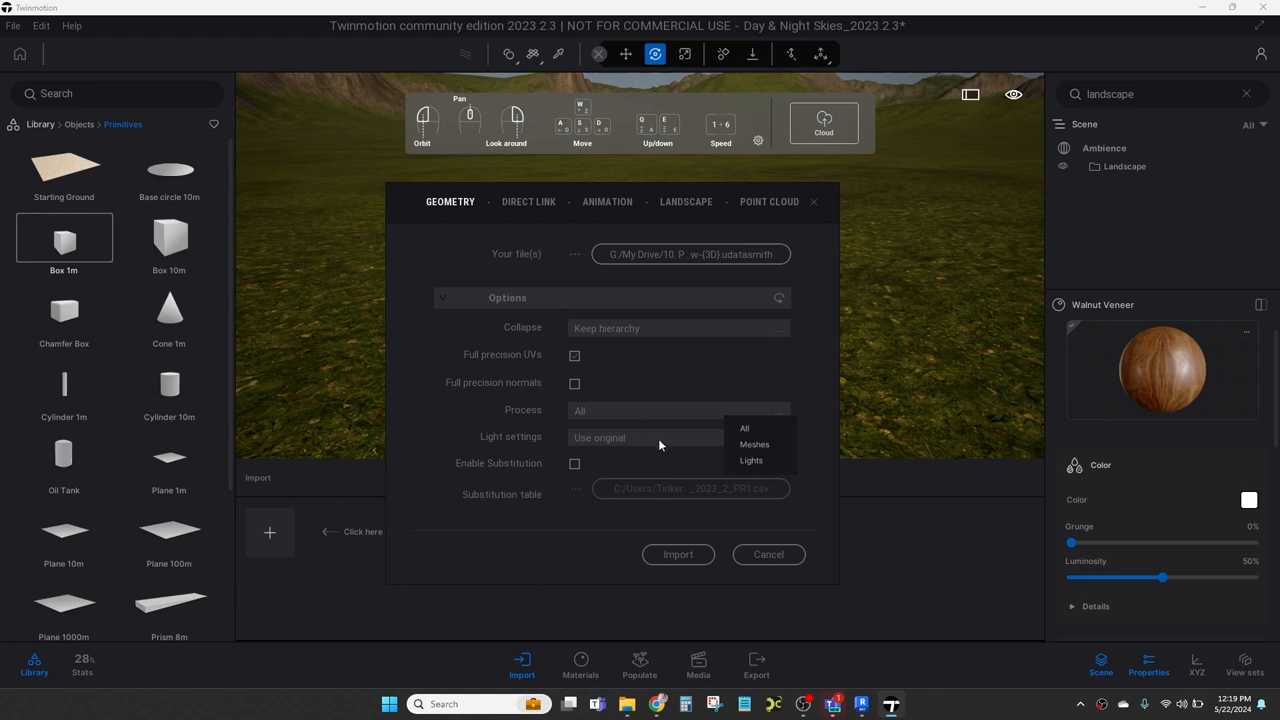
left_click(678, 436)
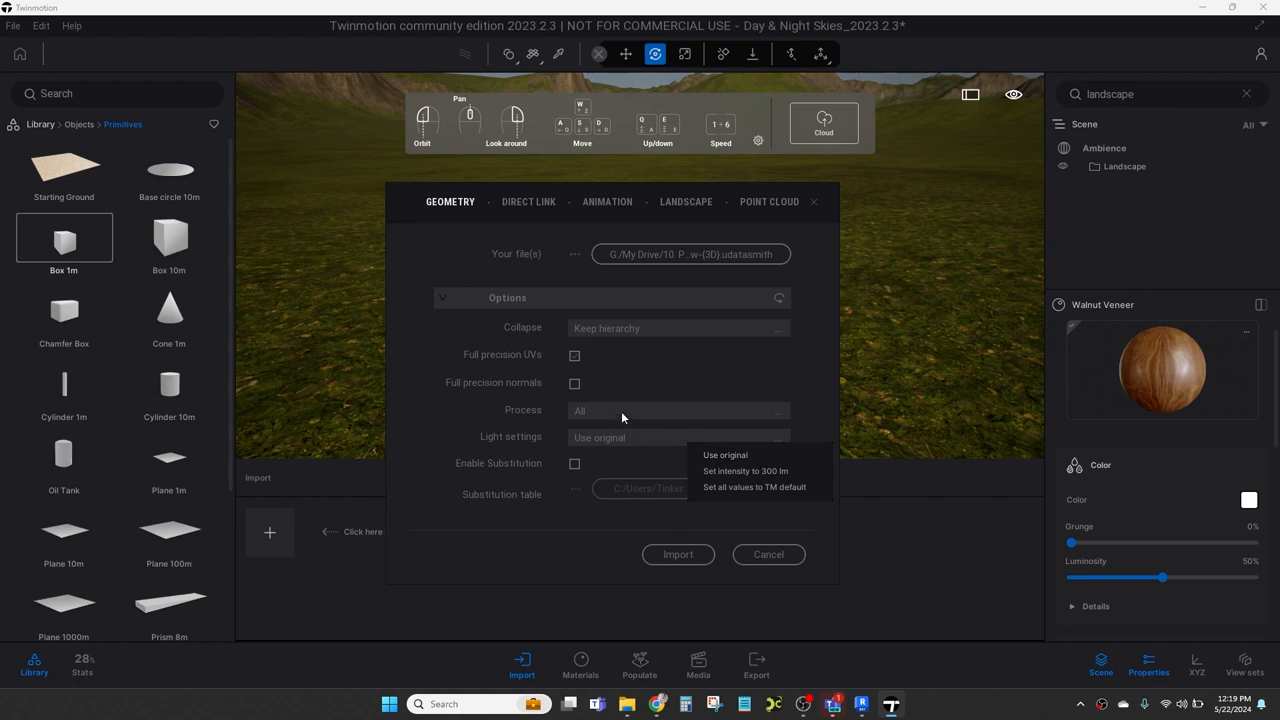
left_click(676, 554)
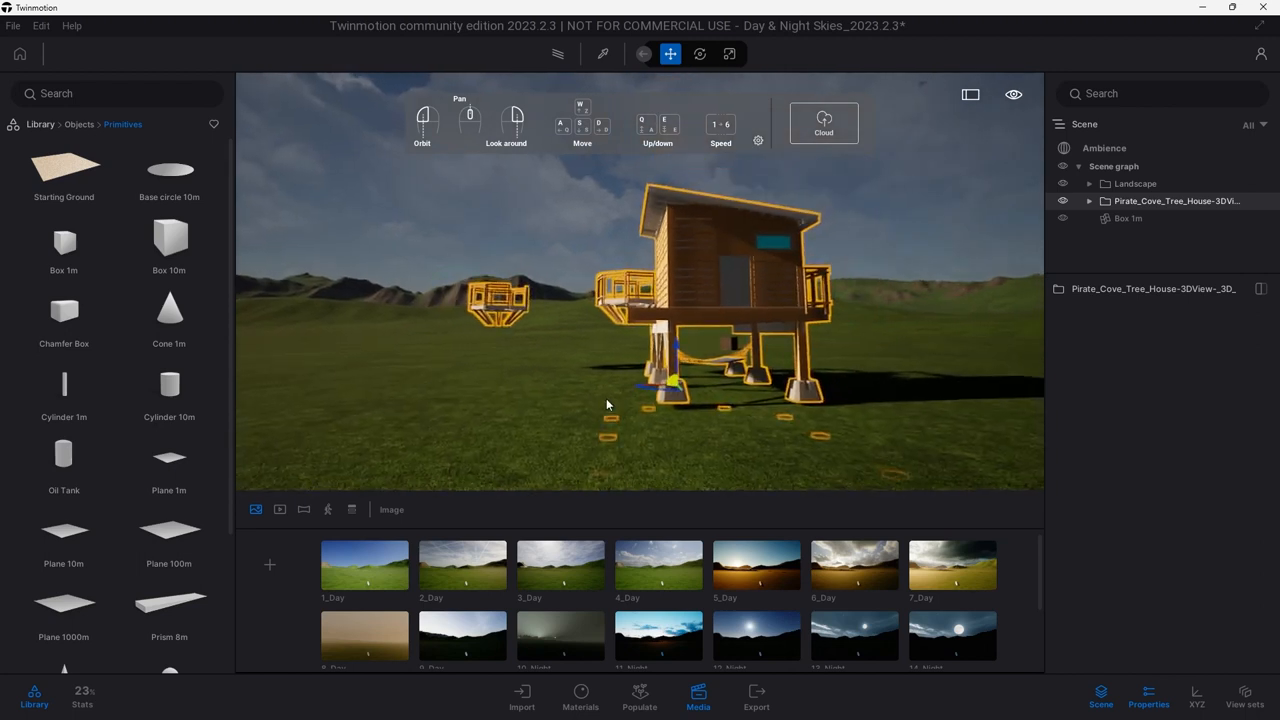
Import Pirate Cove v2.glb with lights set to 'Set all values to TM default'
left_click(520, 696)
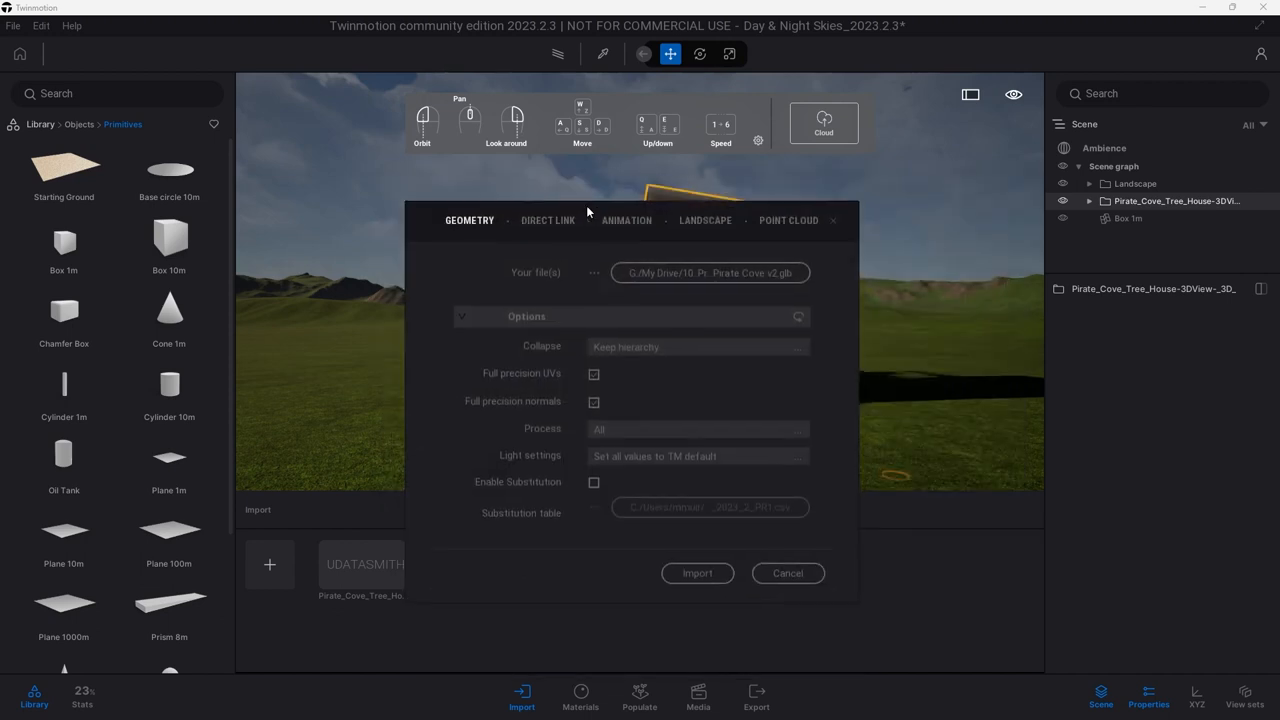
left_click(696, 572)
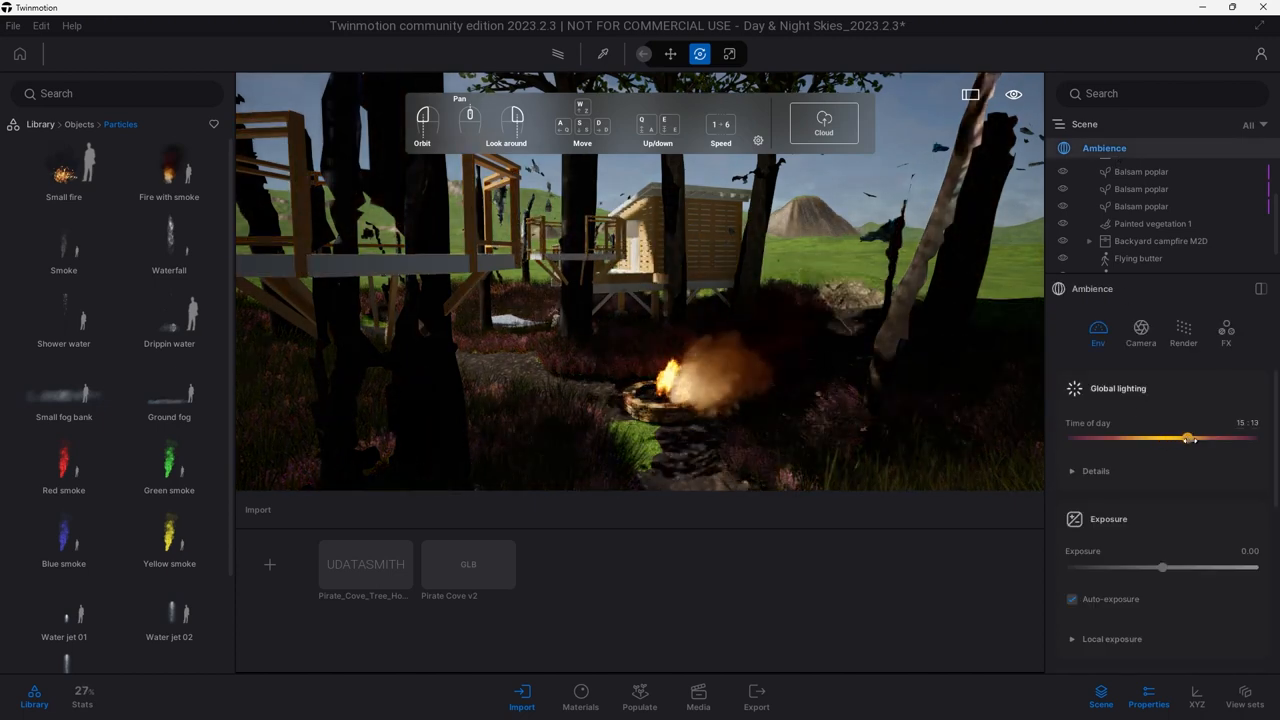